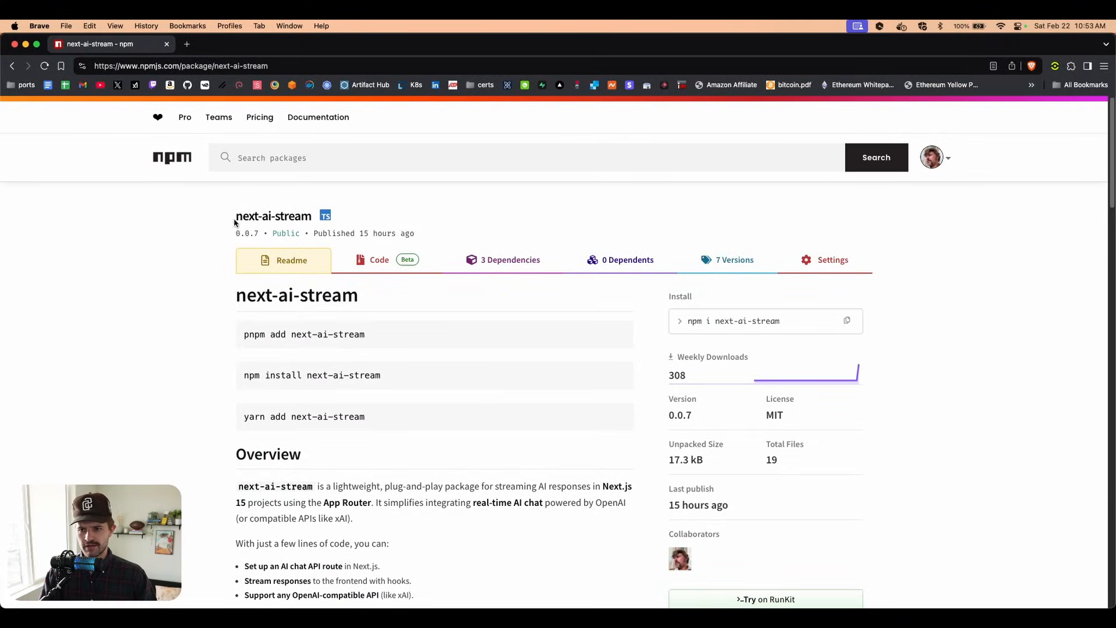
Step: Select the next-ai-stream package name on its npm page, which shows version 0.0.7
double_click(246, 233)
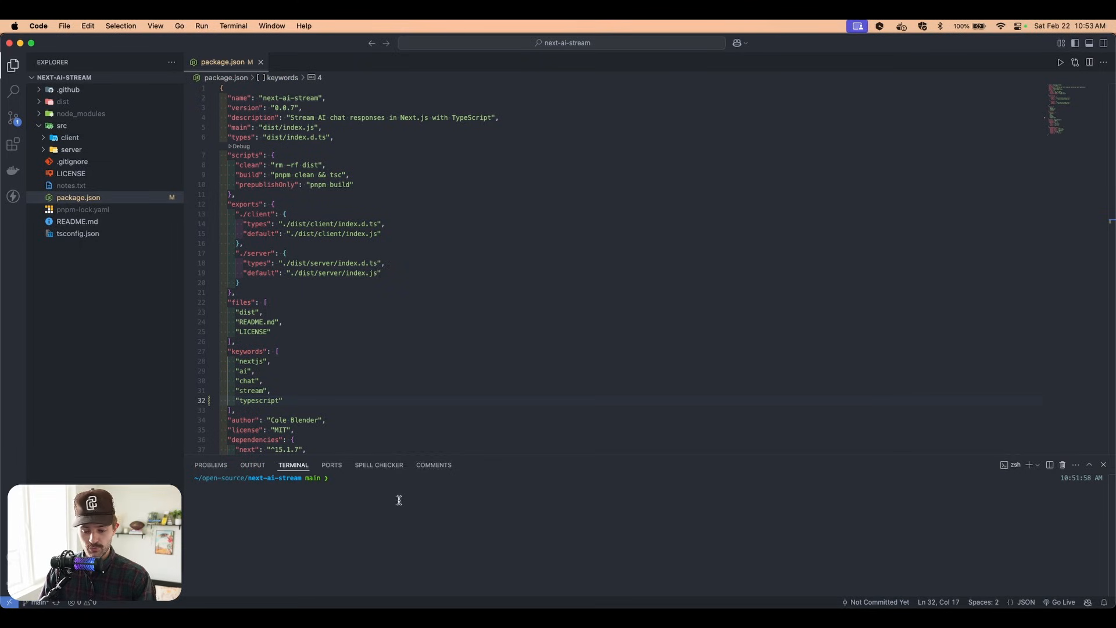
Step: Stage everything, commit with message 'test', and git push
text(git add .)
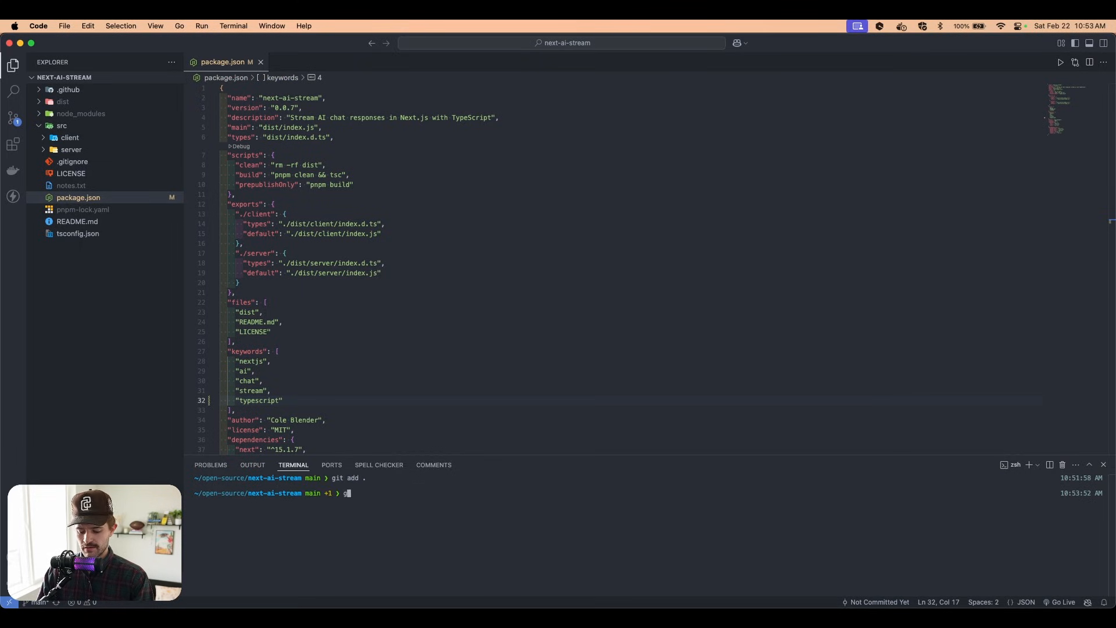
text(it commit -m 'test')
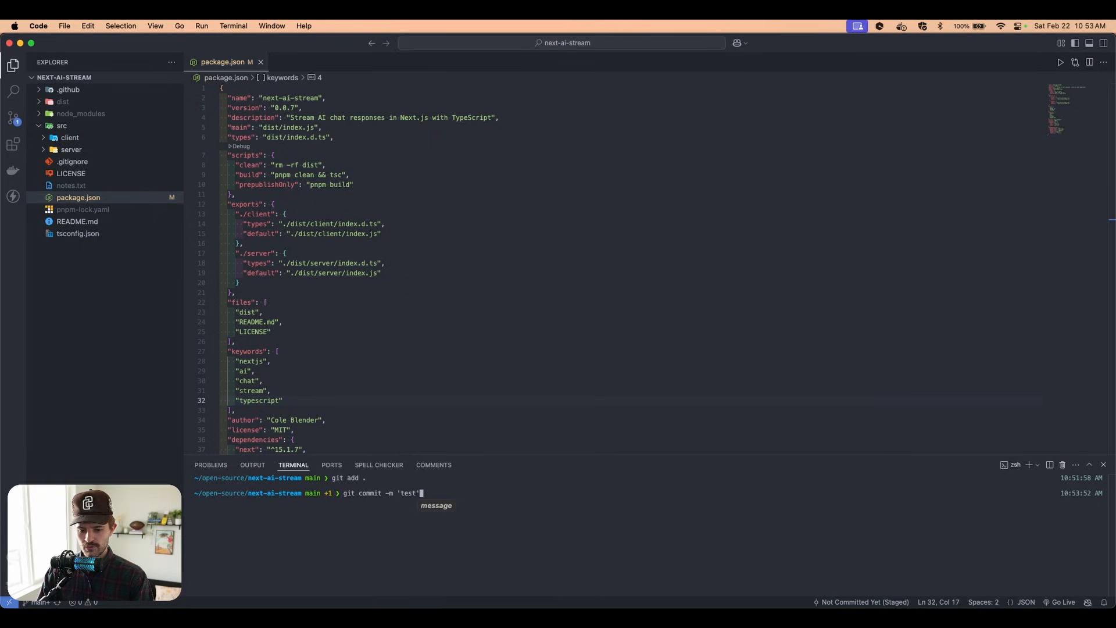
text(git push)
text(npm version patch)
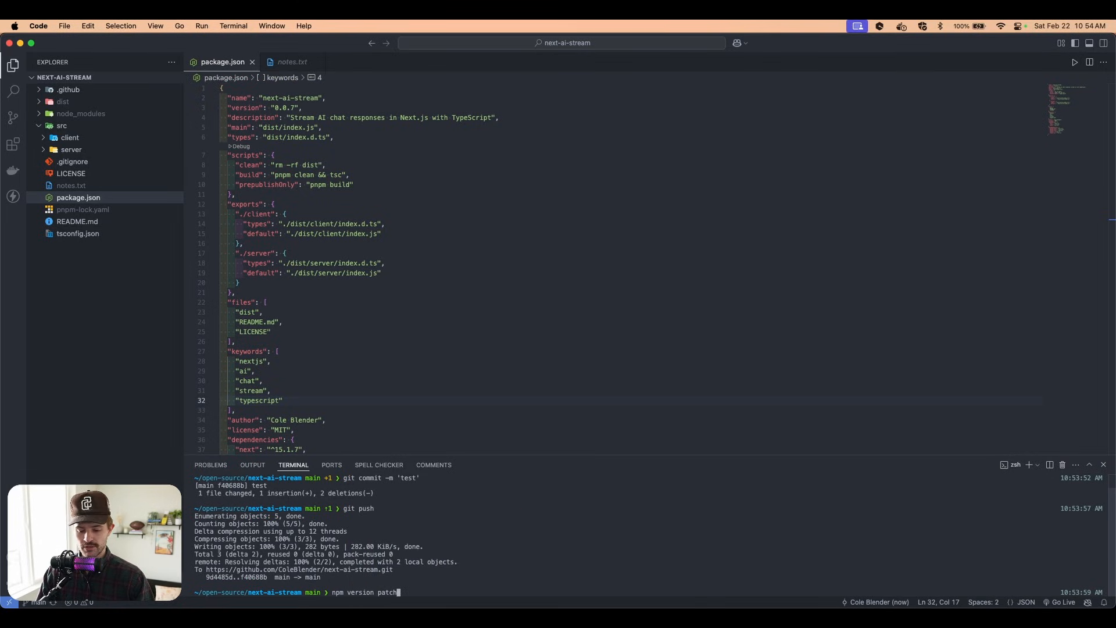
Step: Bump the package to 0.0.8 with npm version patch and push the v0.0.8 tag
key(enter)
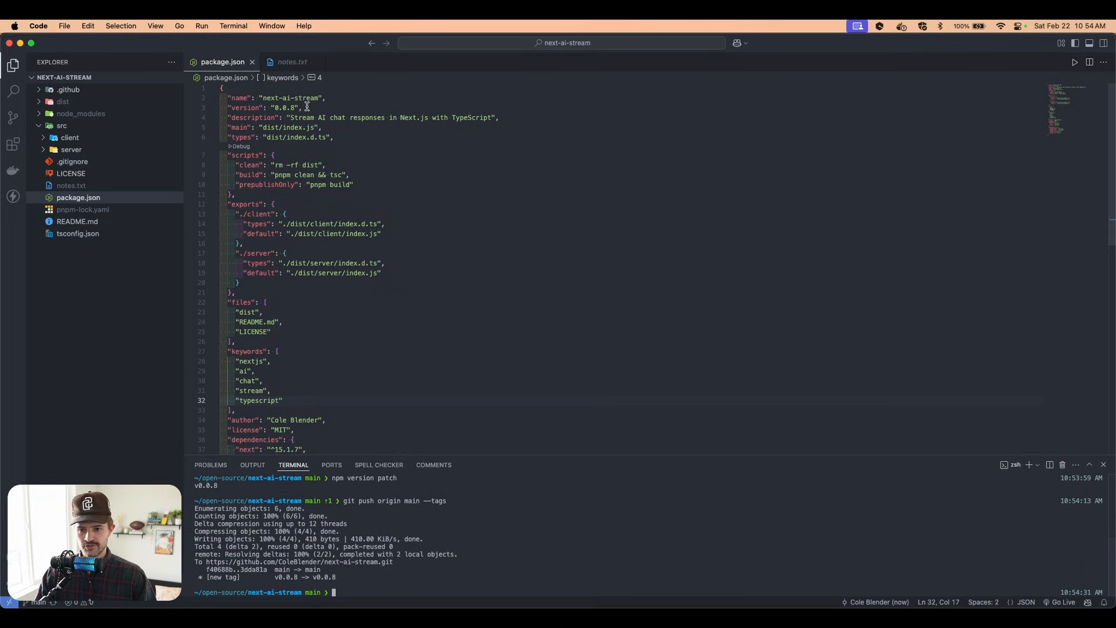
double_click(283, 108)
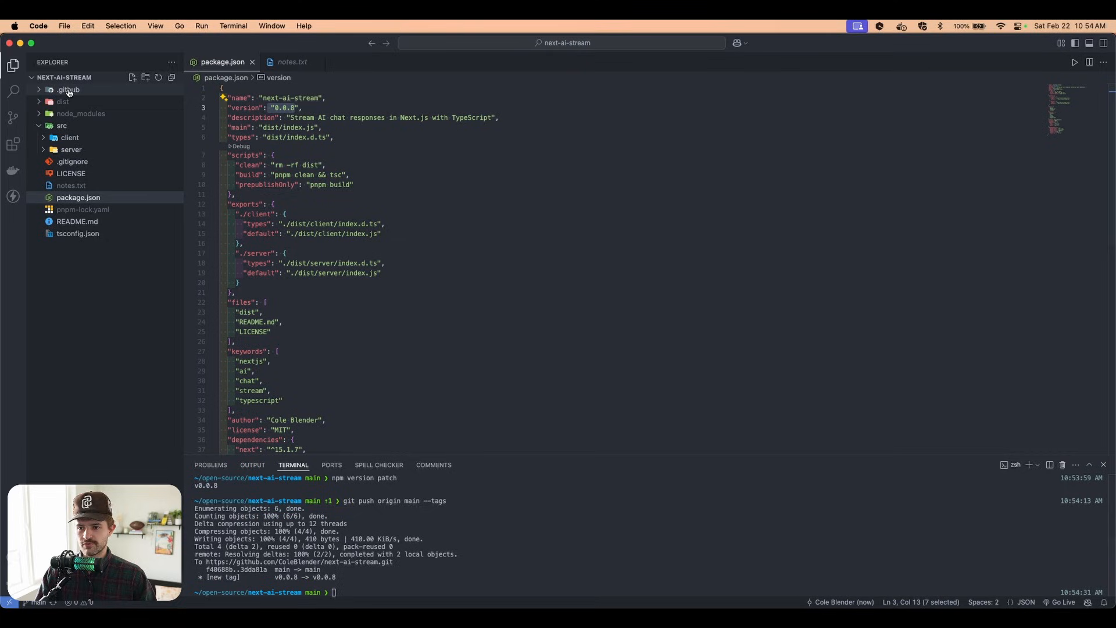
click(81, 101)
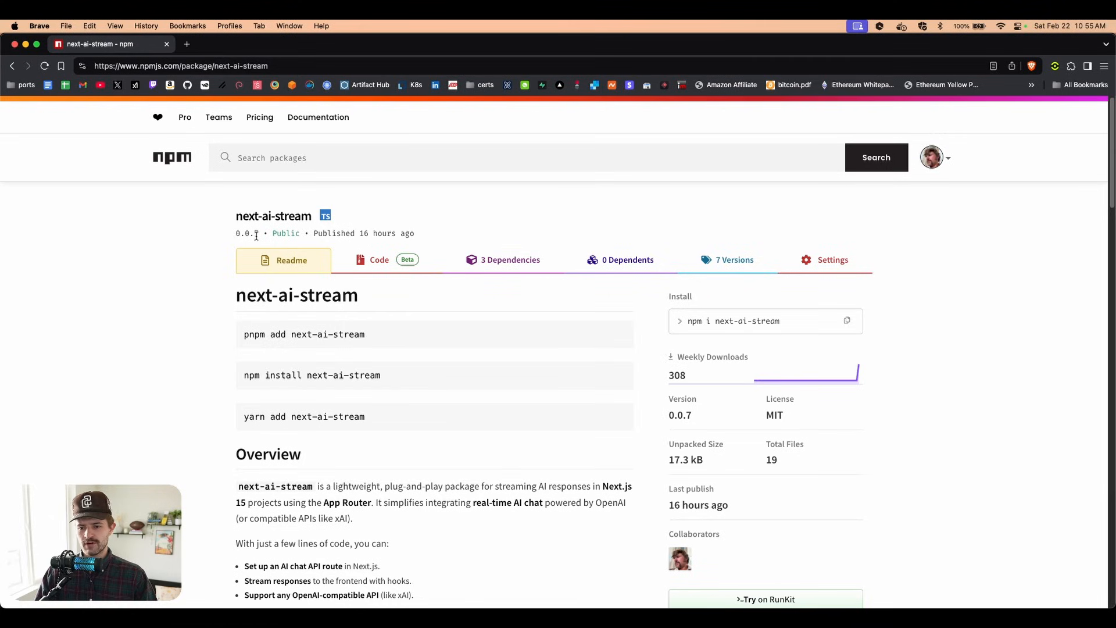
Step: Reload the next-ai-stream npm page to see 0.0.8 published with 8 versions
click(12, 66)
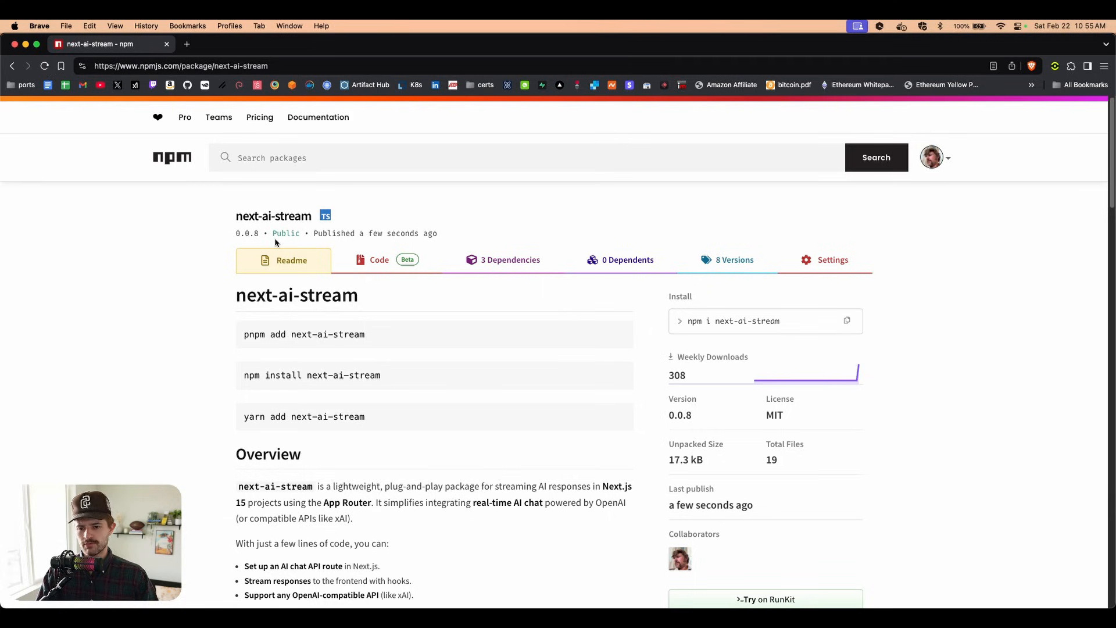
mouse_move(328, 247)
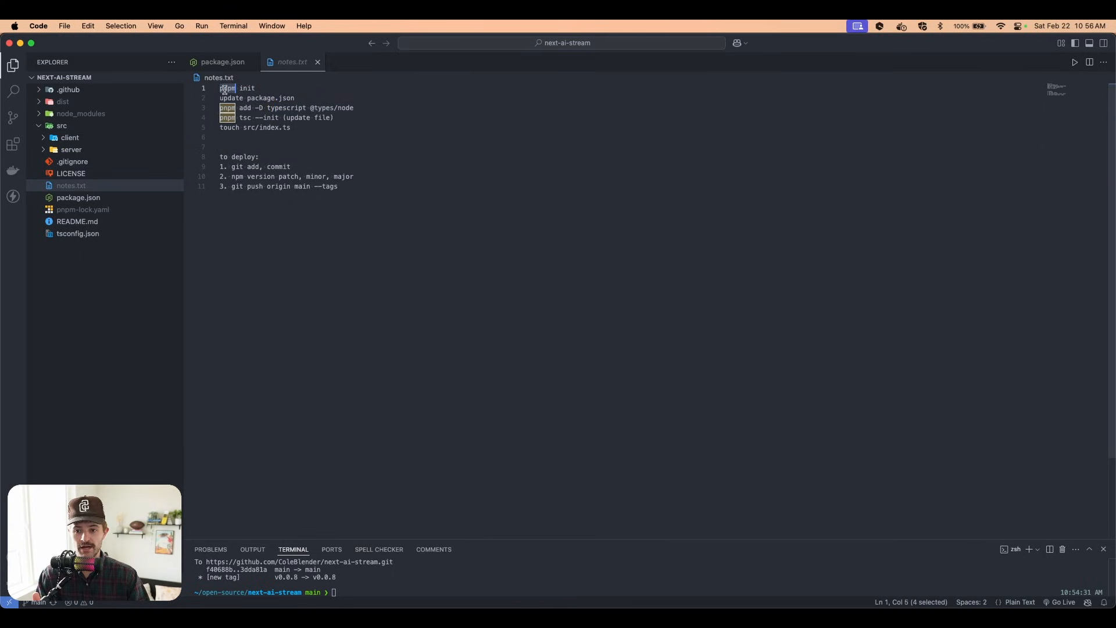
Step: Select the word pnpm in the setup notes
double_click(247, 87)
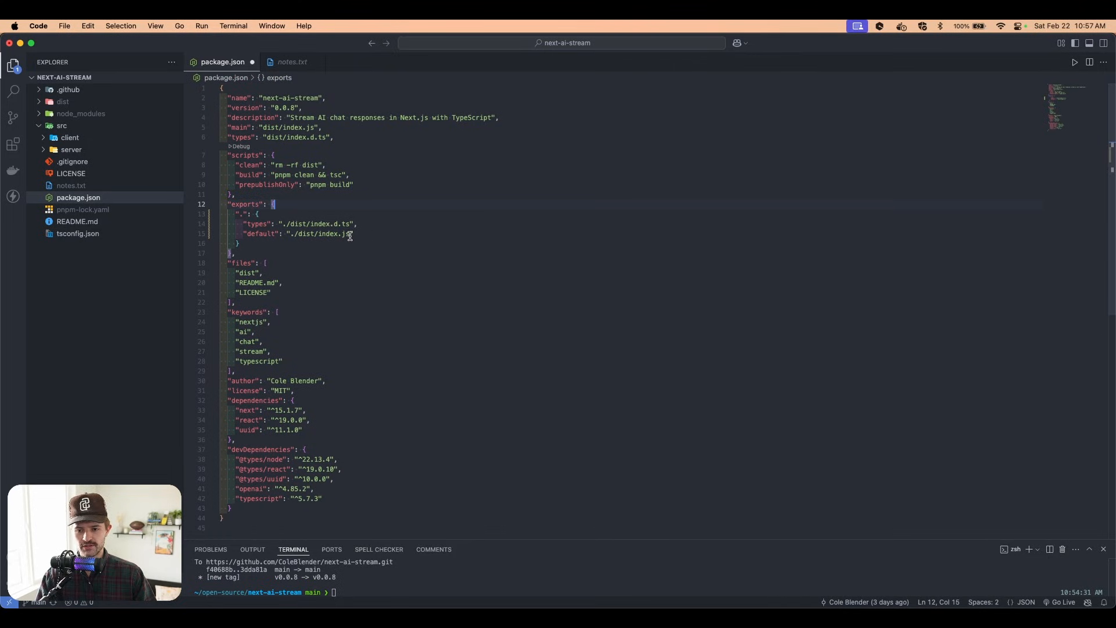
mouse_move(315, 245)
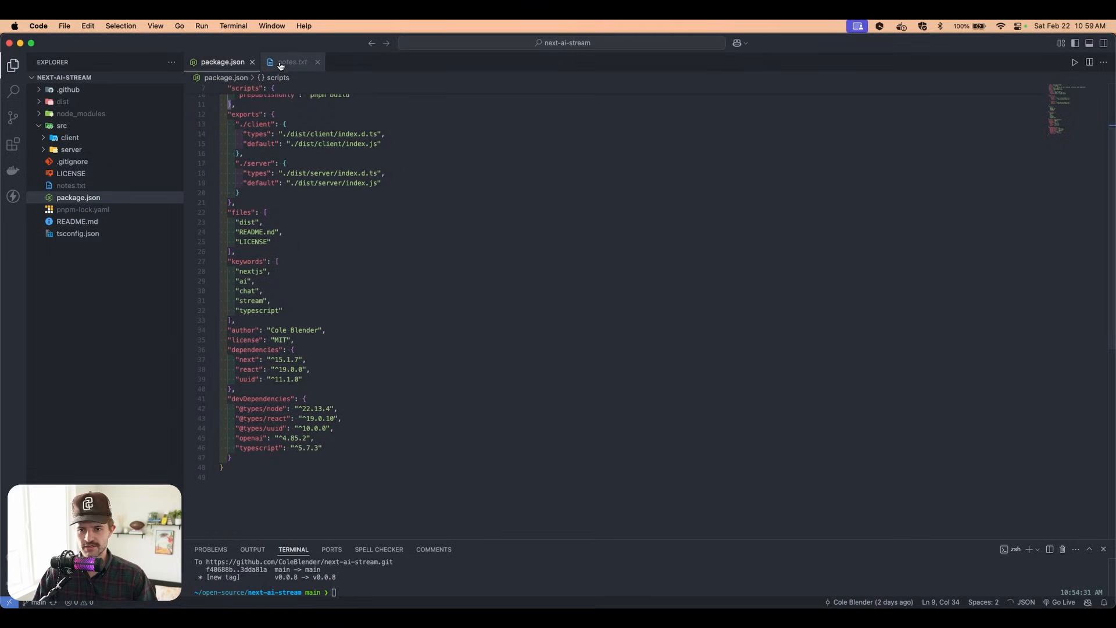
Step: In notes.txt, highlight the TypeScript install command and the pnpm tsc --init line
click(292, 62)
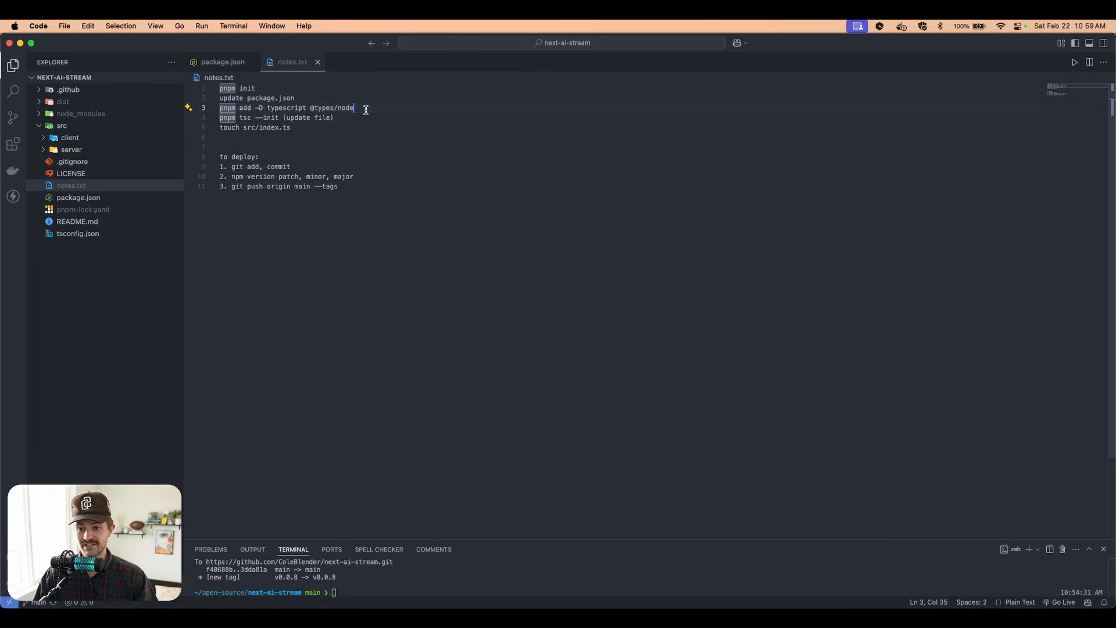
double_click(345, 108)
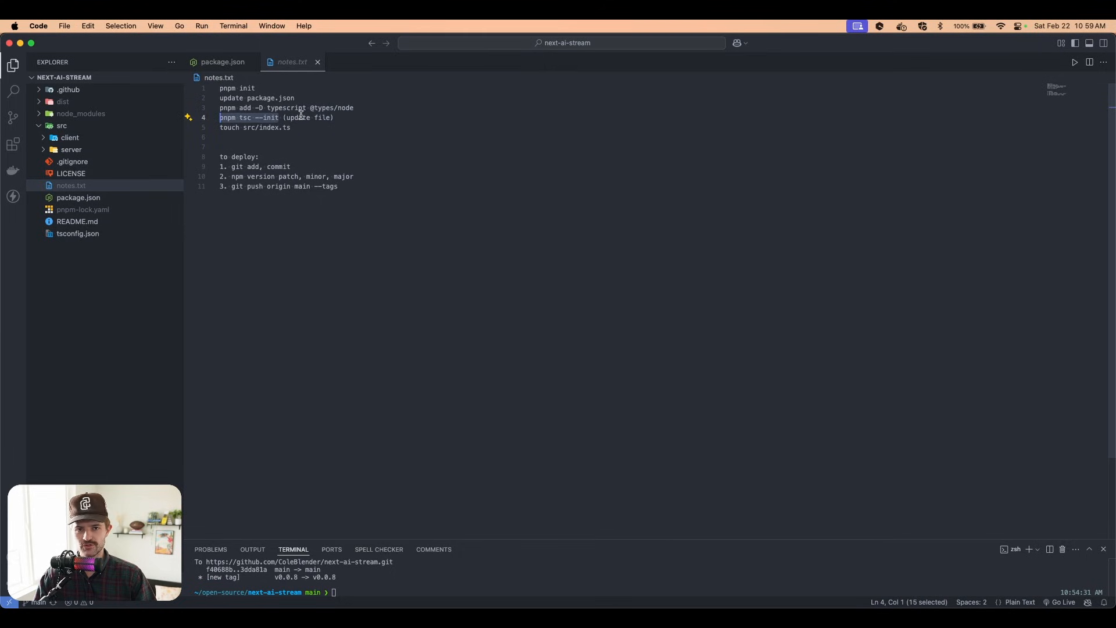
drag(281, 118, 334, 118)
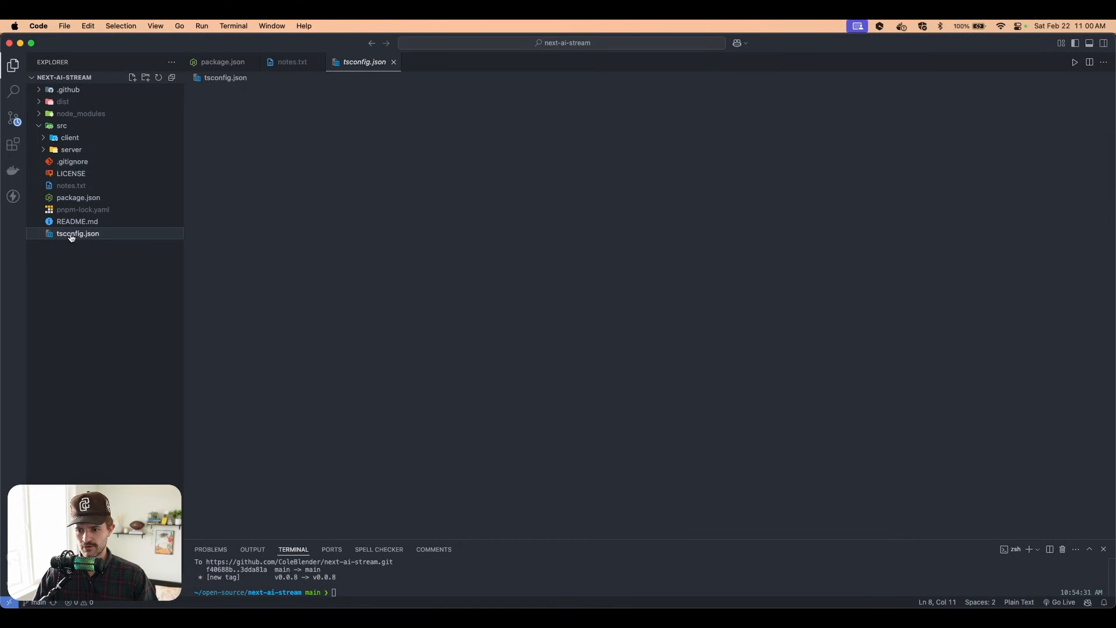
Step: Open tsconfig.json to review react-jsx, dist output and declarations, then return to notes.txt
click(77, 234)
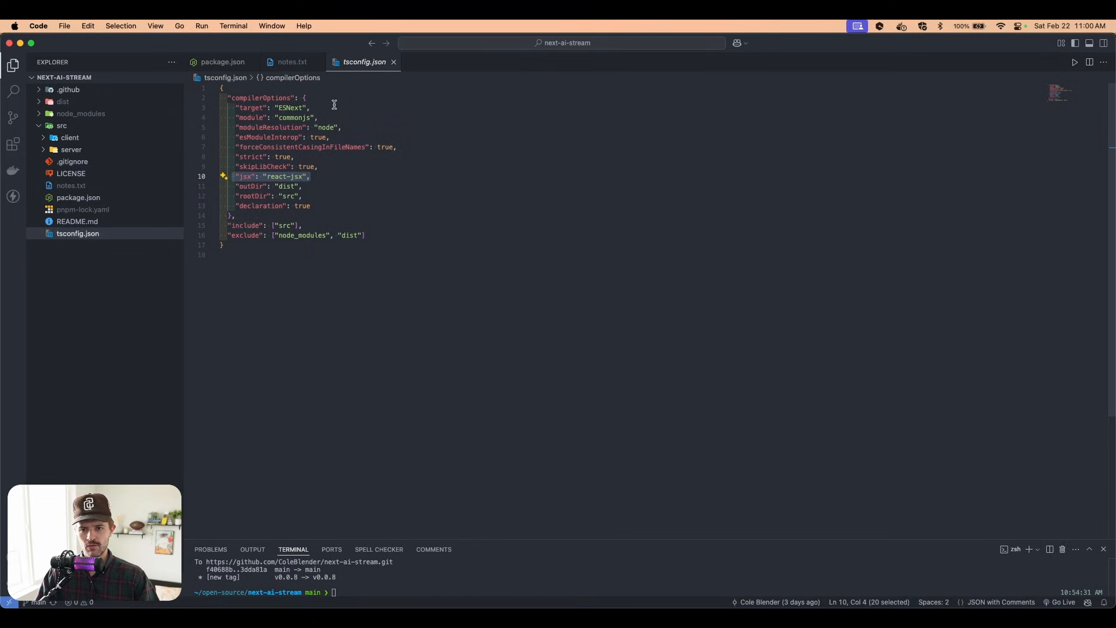
click(292, 63)
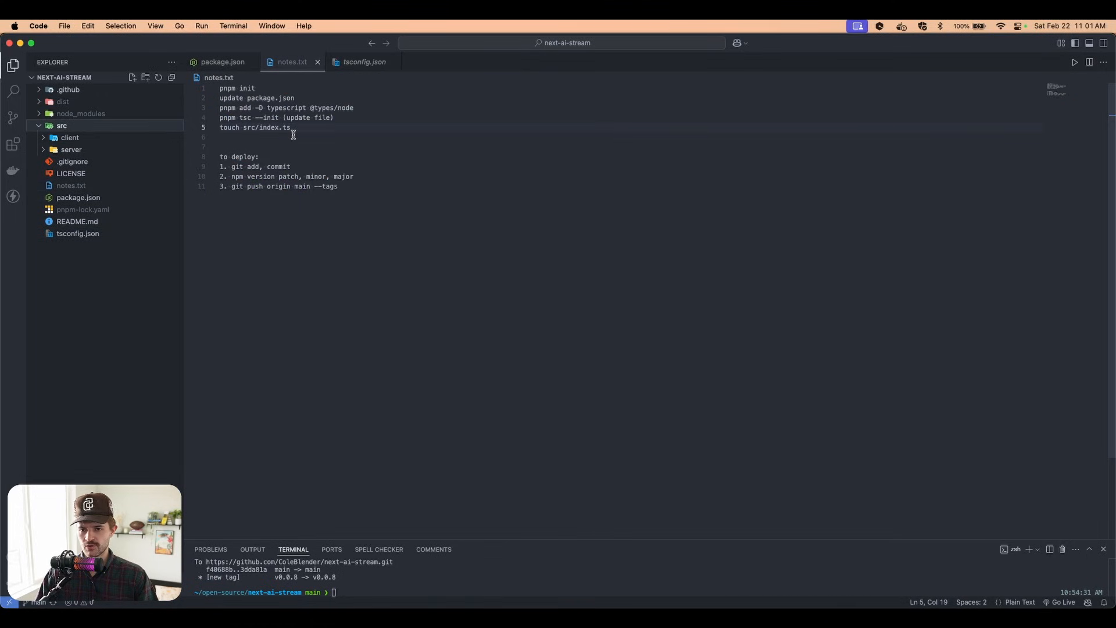
mouse_move(64, 126)
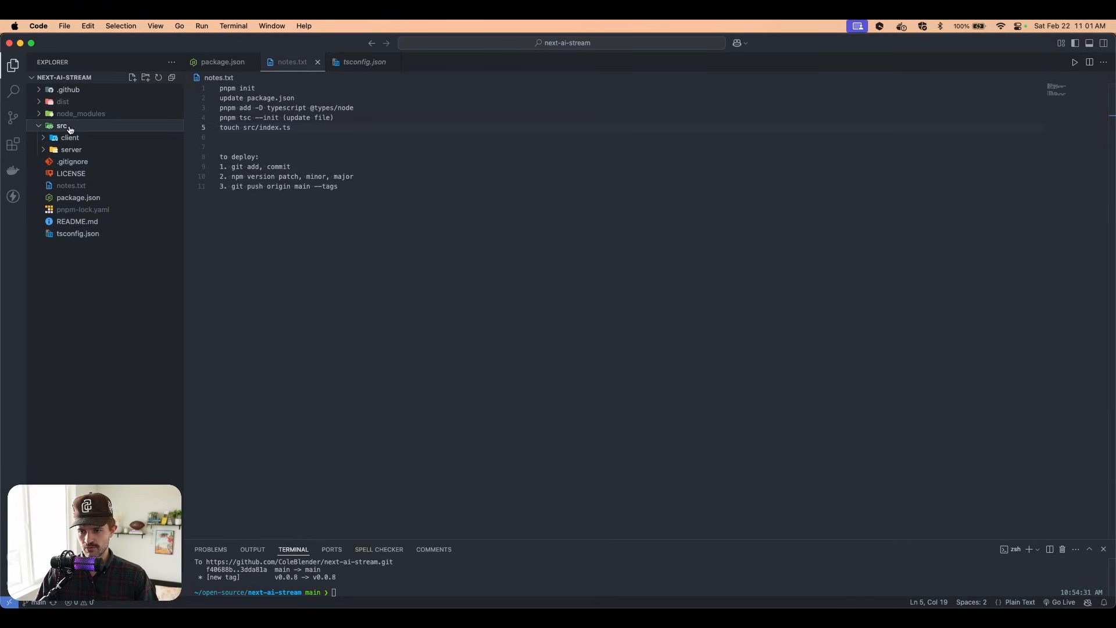
Step: Open the client and server index.ts files, then createAIChatStreamRouteHandlers.ts from the server folders
click(70, 137)
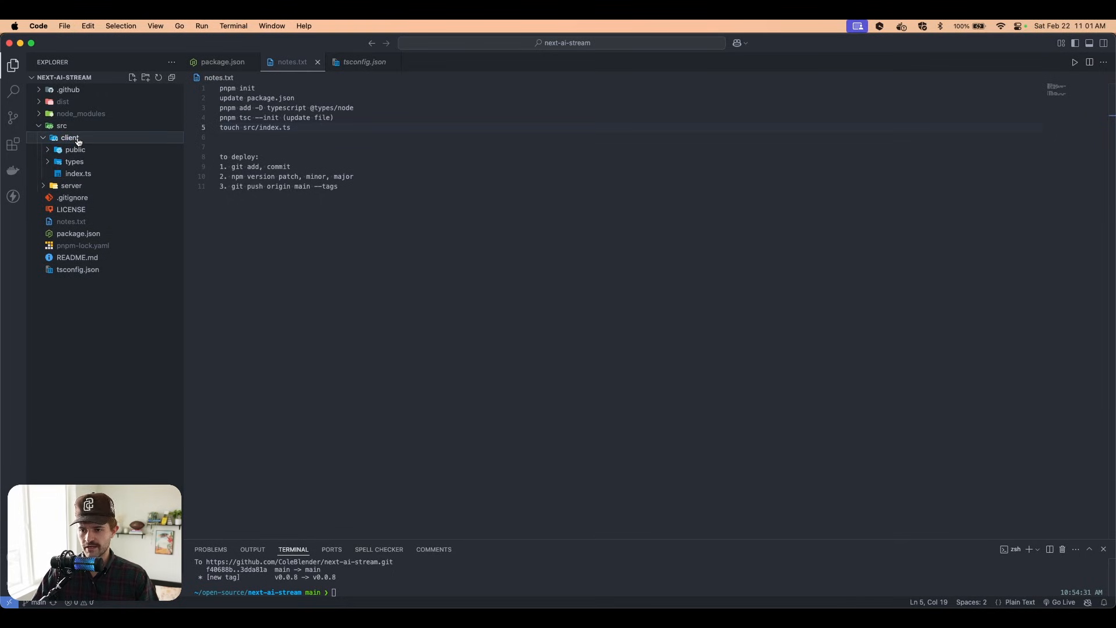
click(70, 185)
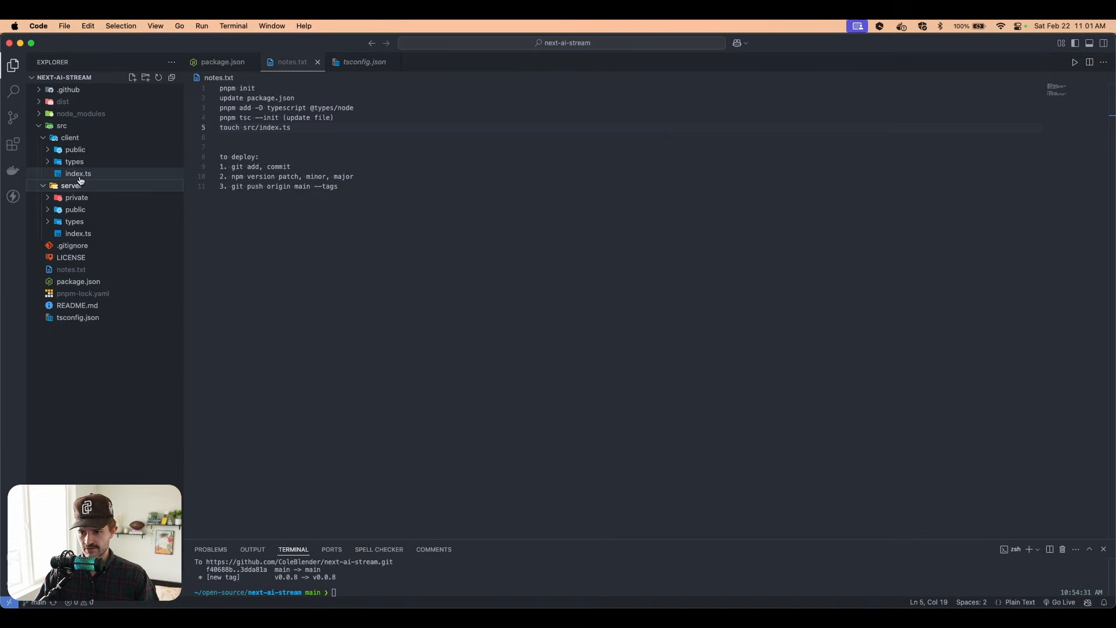
click(79, 173)
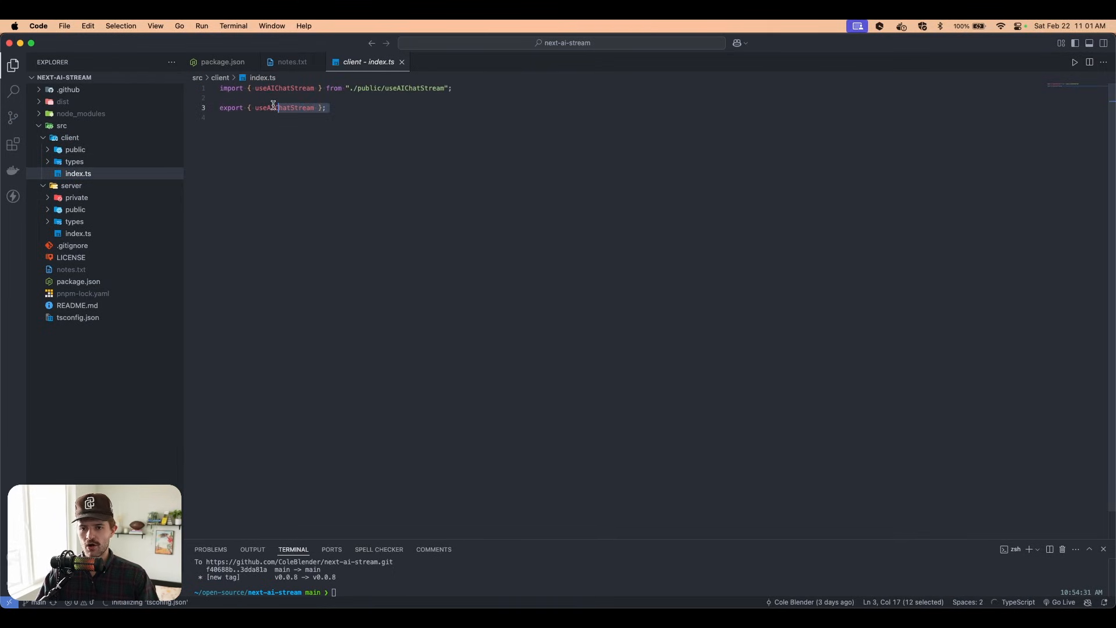
click(78, 233)
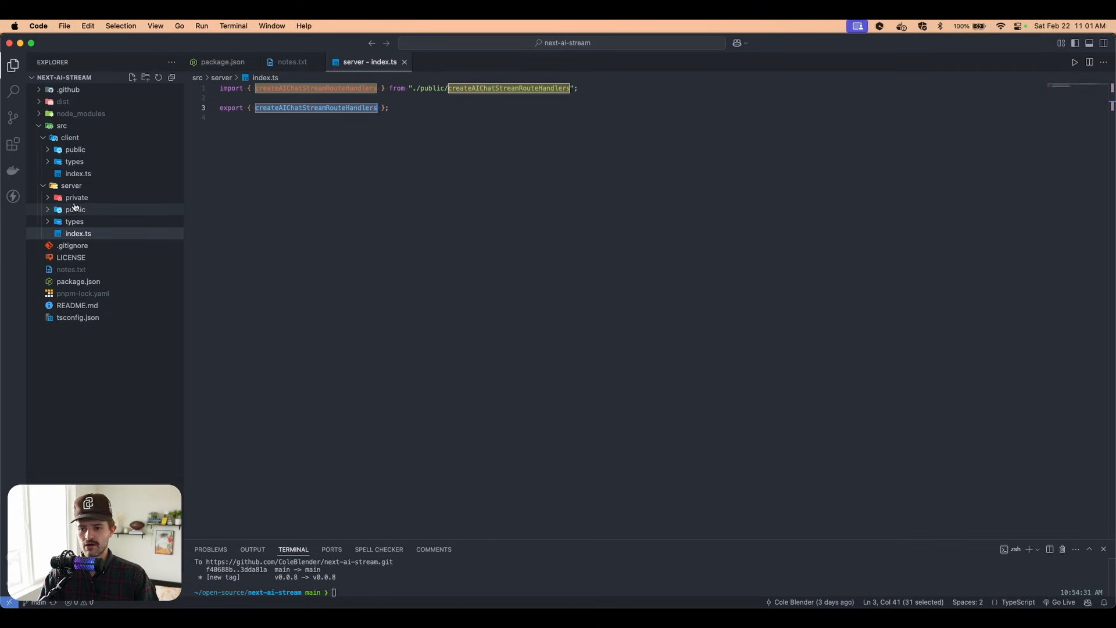
click(76, 197)
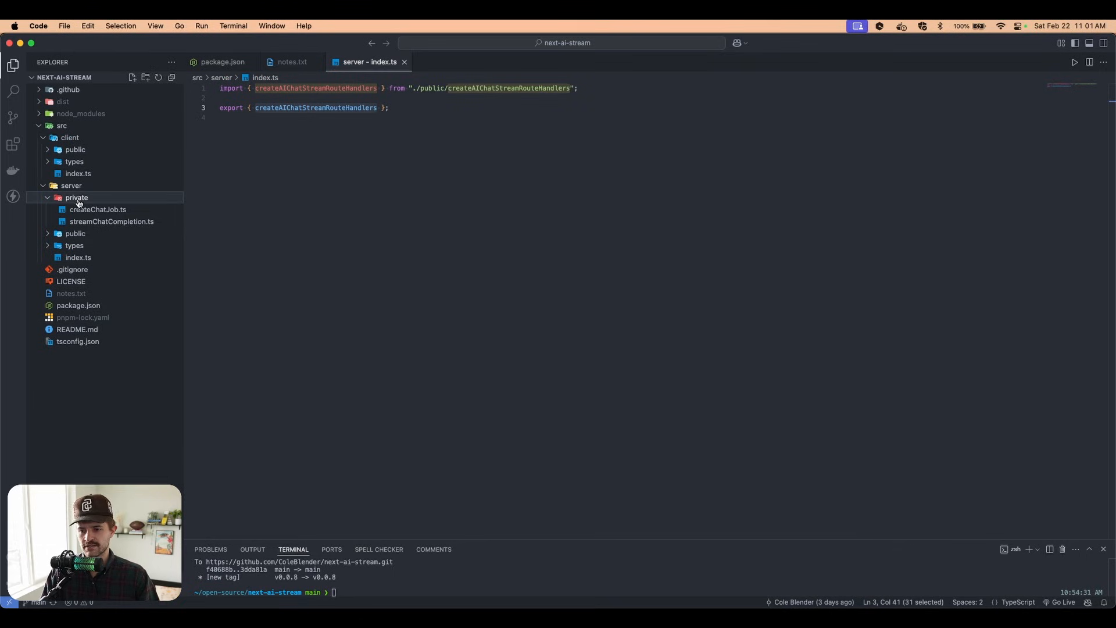
click(75, 234)
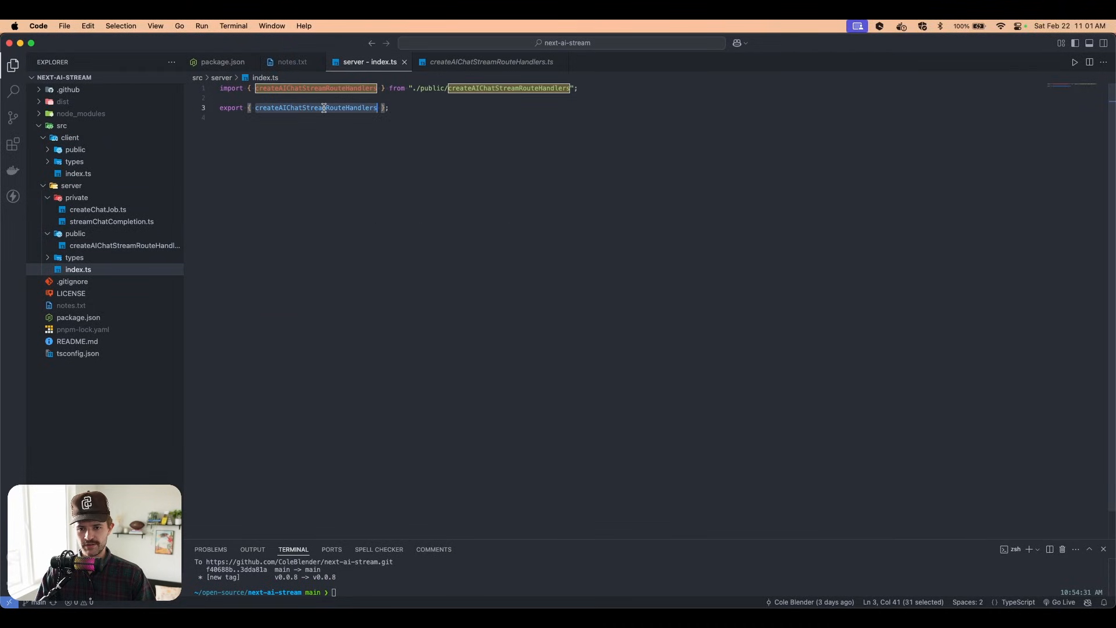
mouse_move(316, 108)
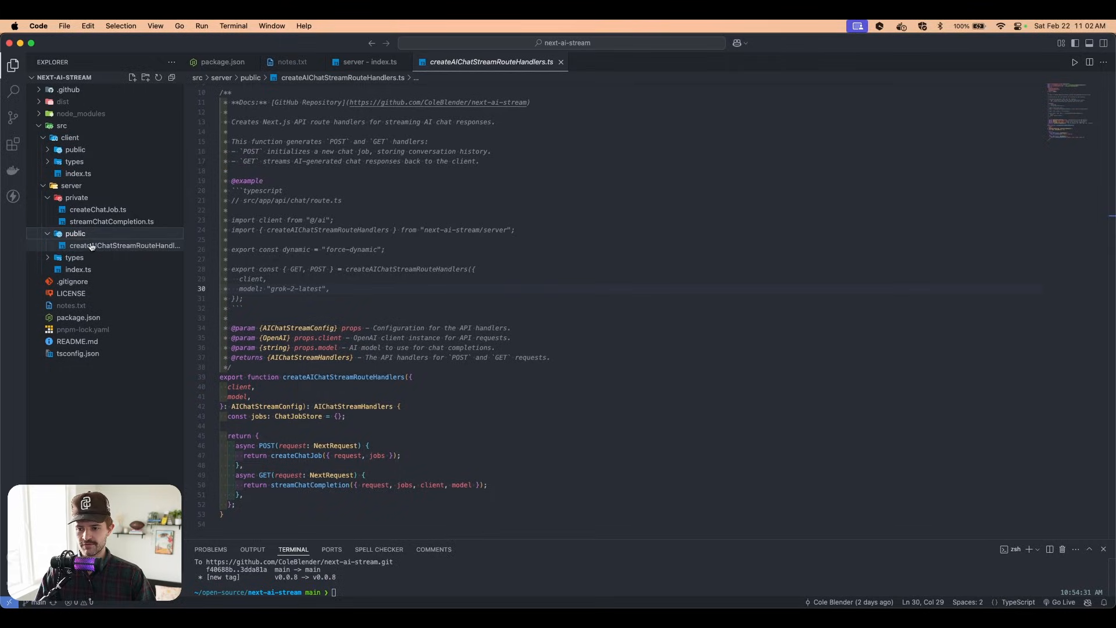
Step: Return to the server index.ts file exporting createAIChatStreamRouteHandlers
click(78, 269)
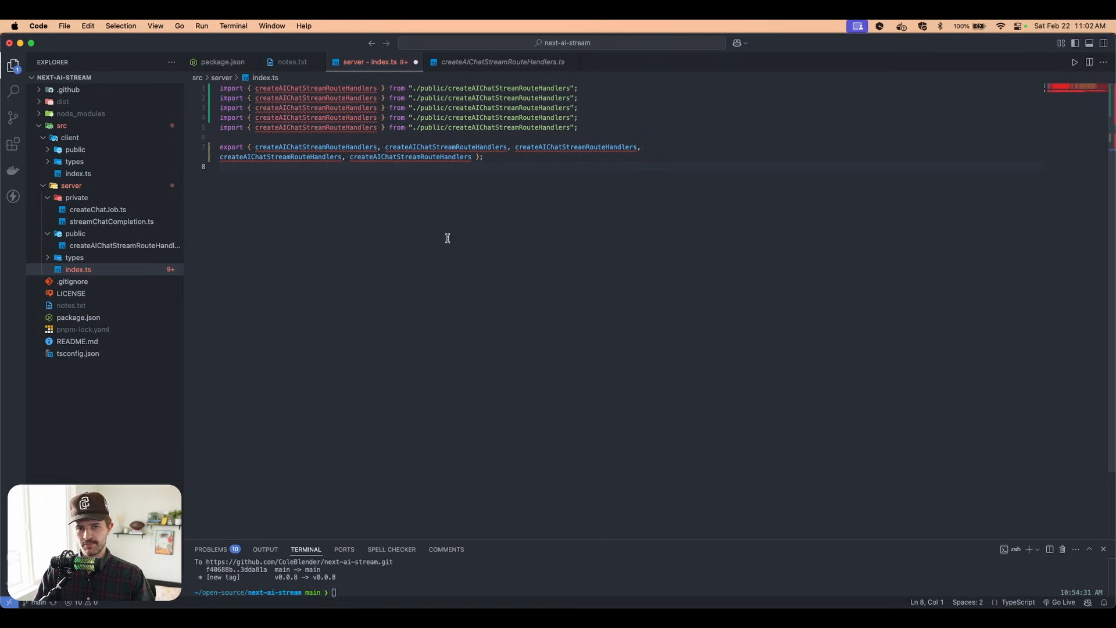
mouse_move(433, 212)
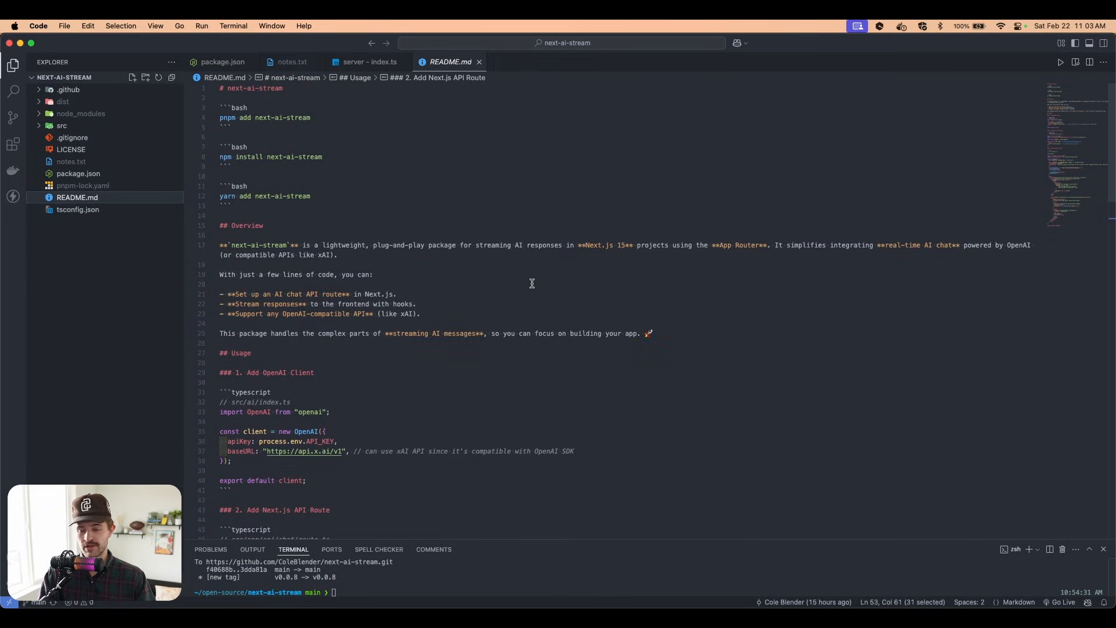
Step: Review the commit and push-with-tags deploy steps in notes.txt, then open .github/workflows/publish.yaml
click(72, 161)
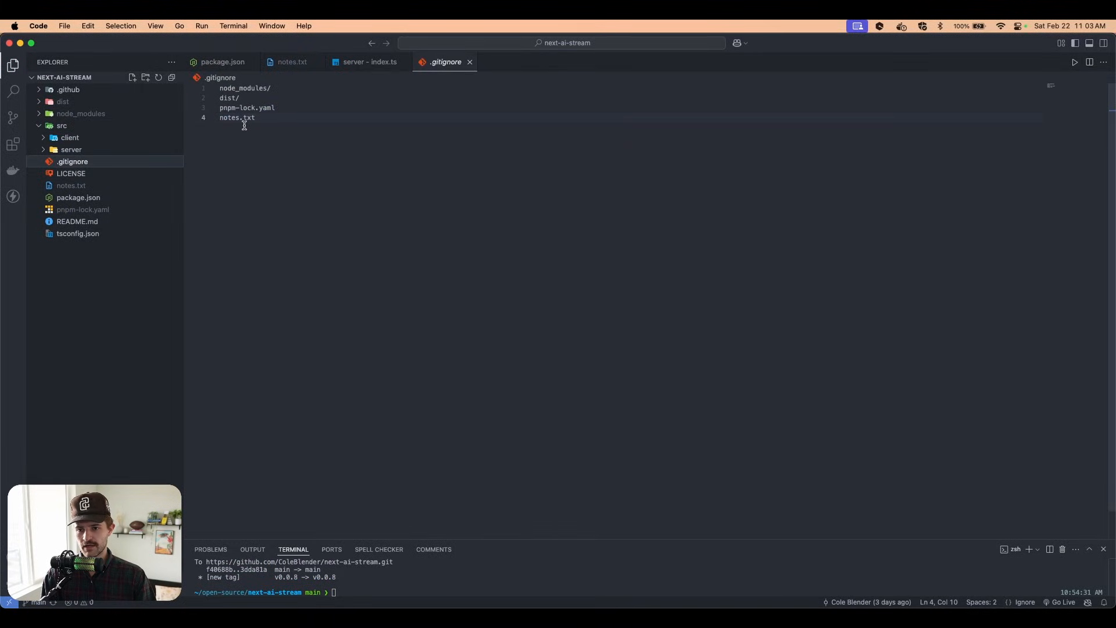
click(70, 185)
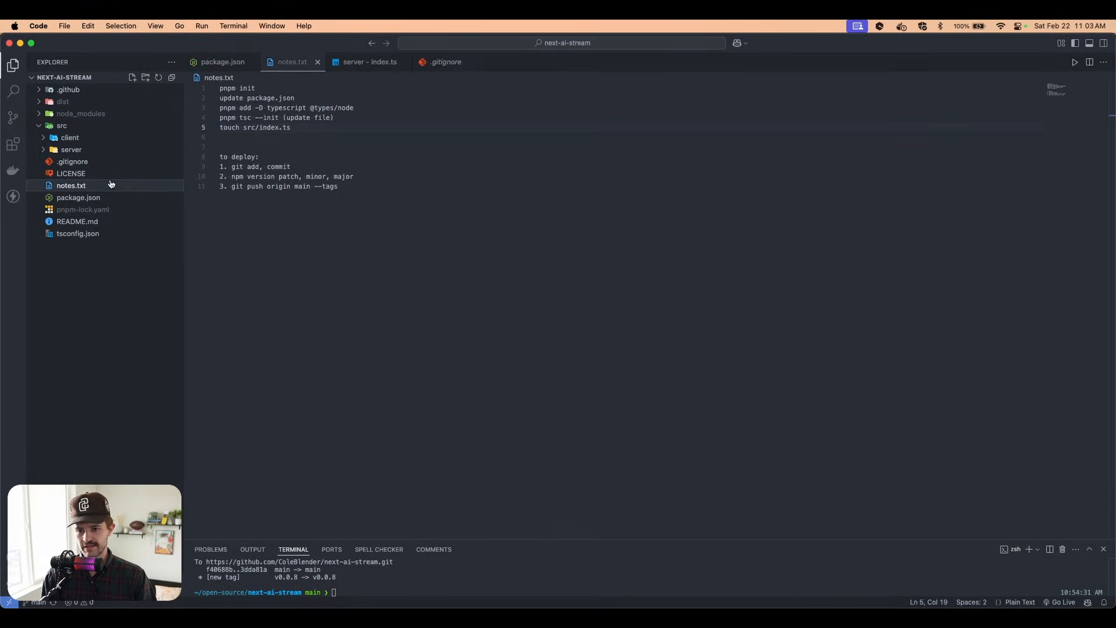
drag(221, 165, 339, 186)
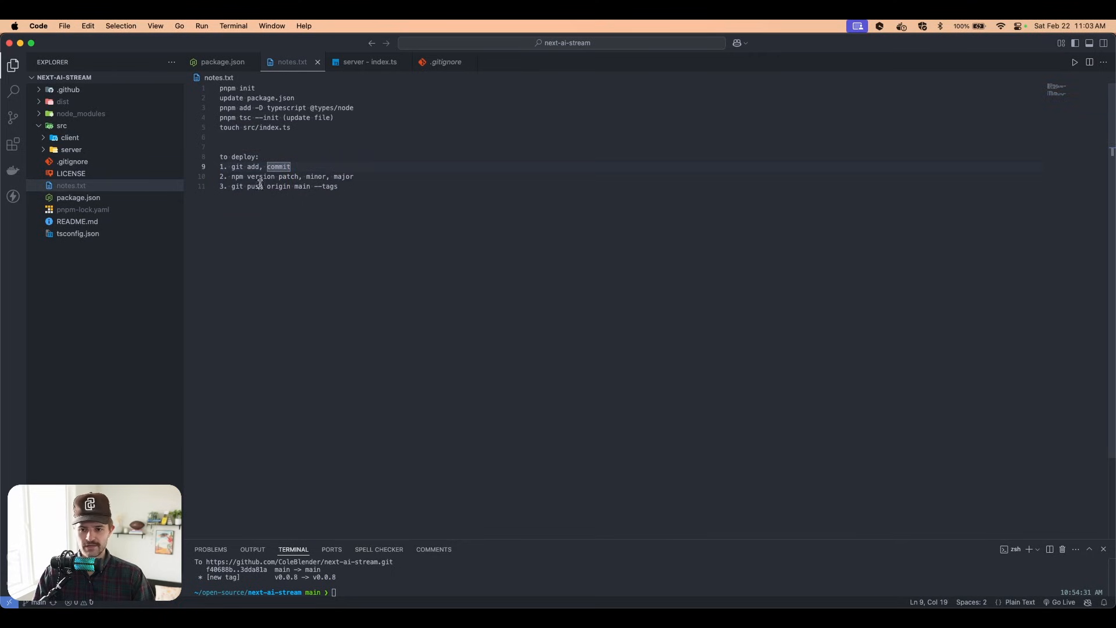
triple_click(289, 176)
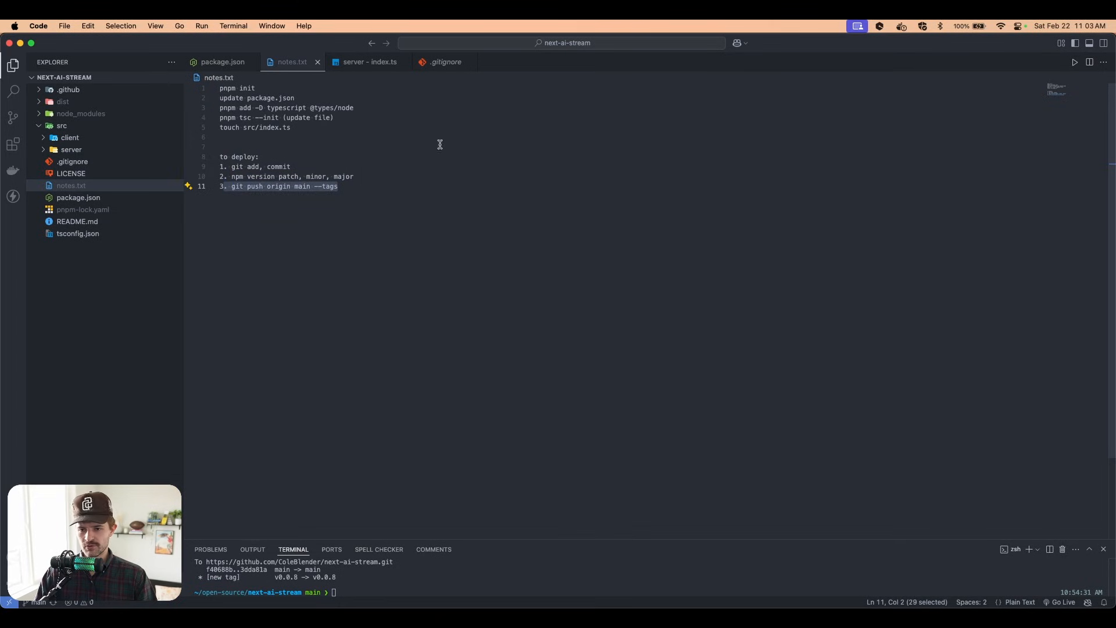
click(68, 89)
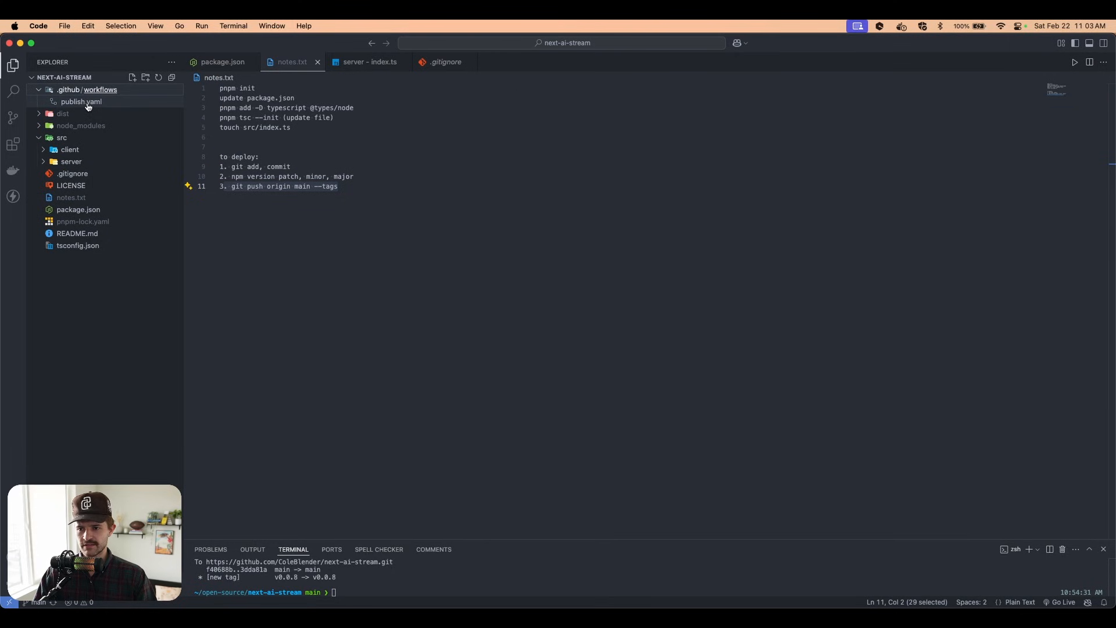
click(80, 101)
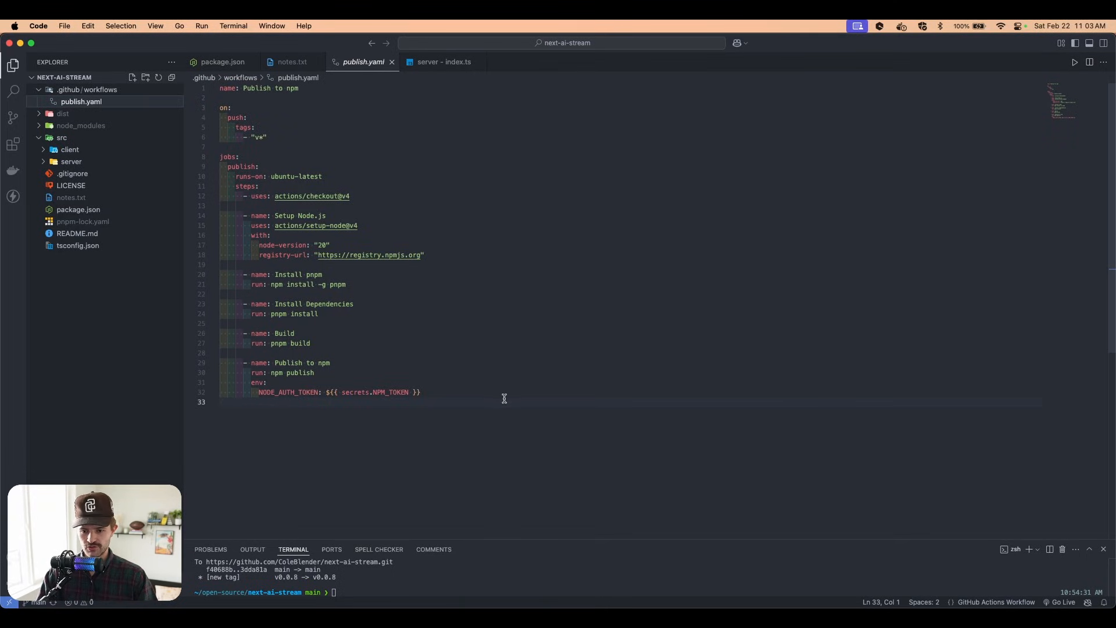
Step: Remove the Install pnpm step and switch to npm install and npm run build
key(cmd+a)
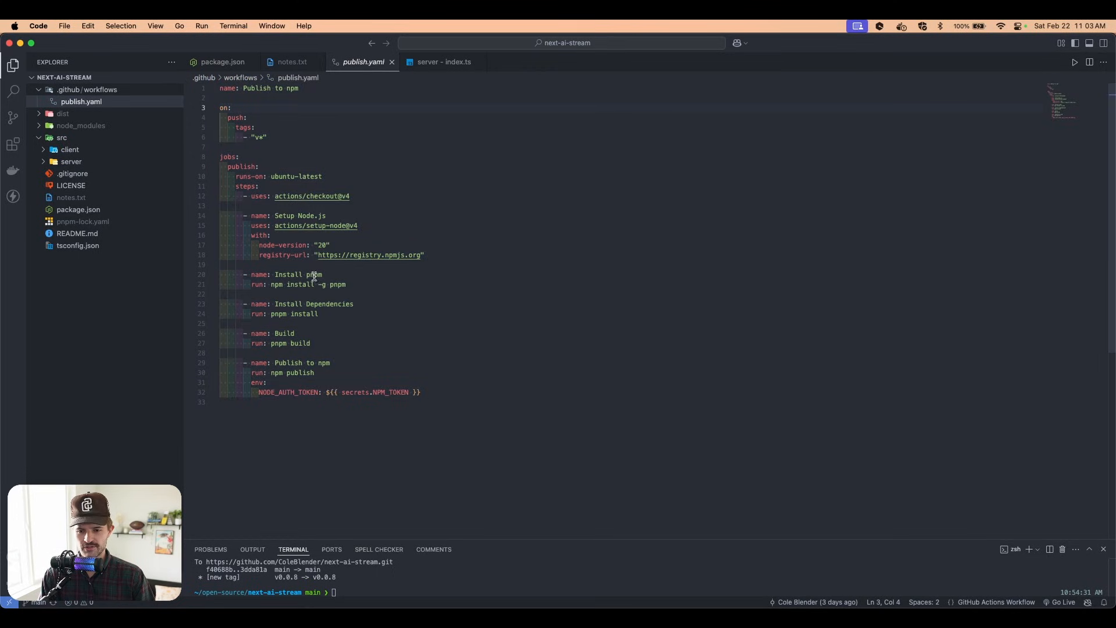
double_click(315, 273)
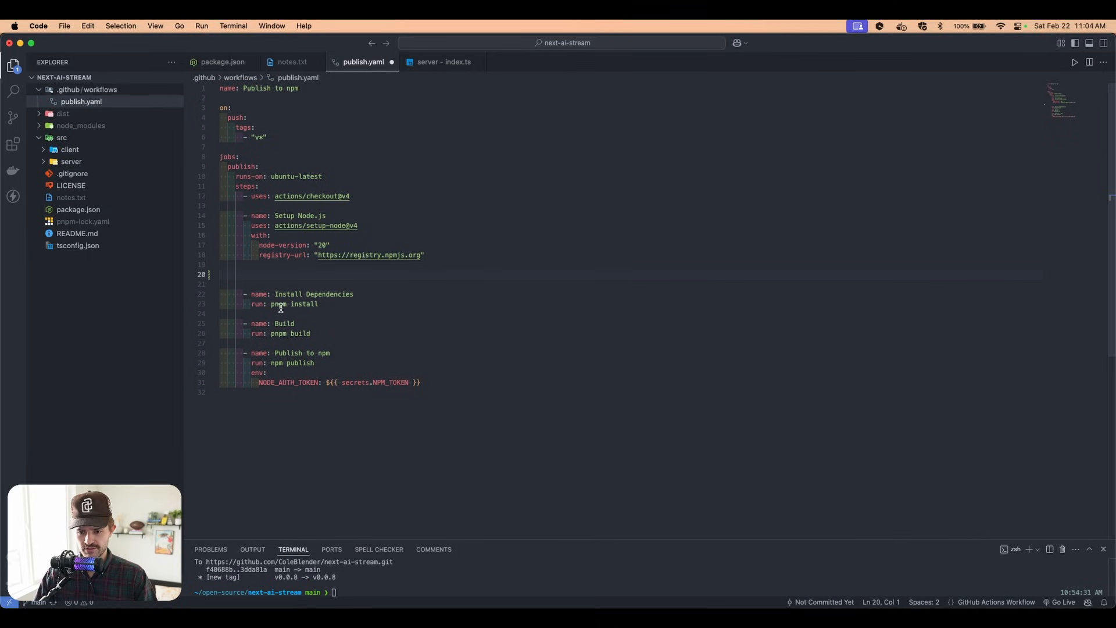
click(282, 304)
text( run)
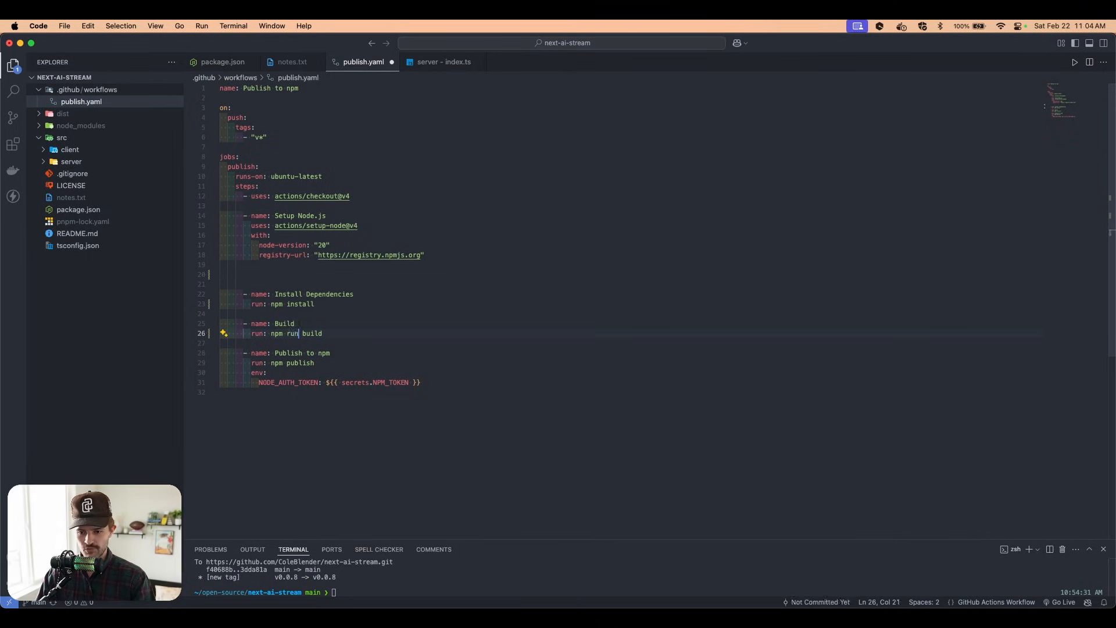
mouse_move(414, 340)
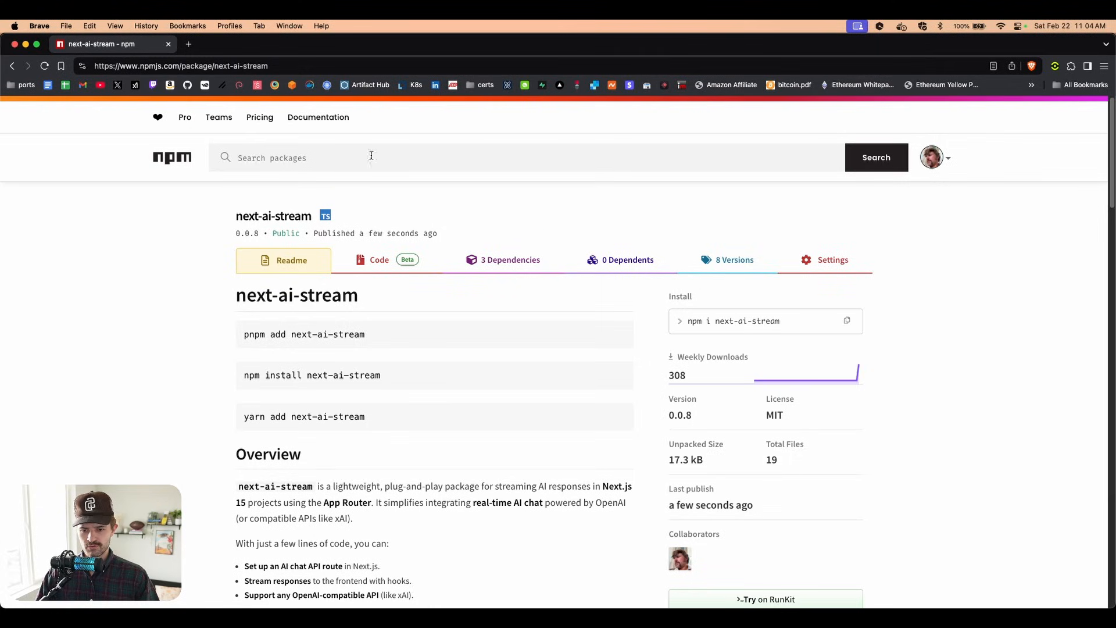
mouse_move(913, 169)
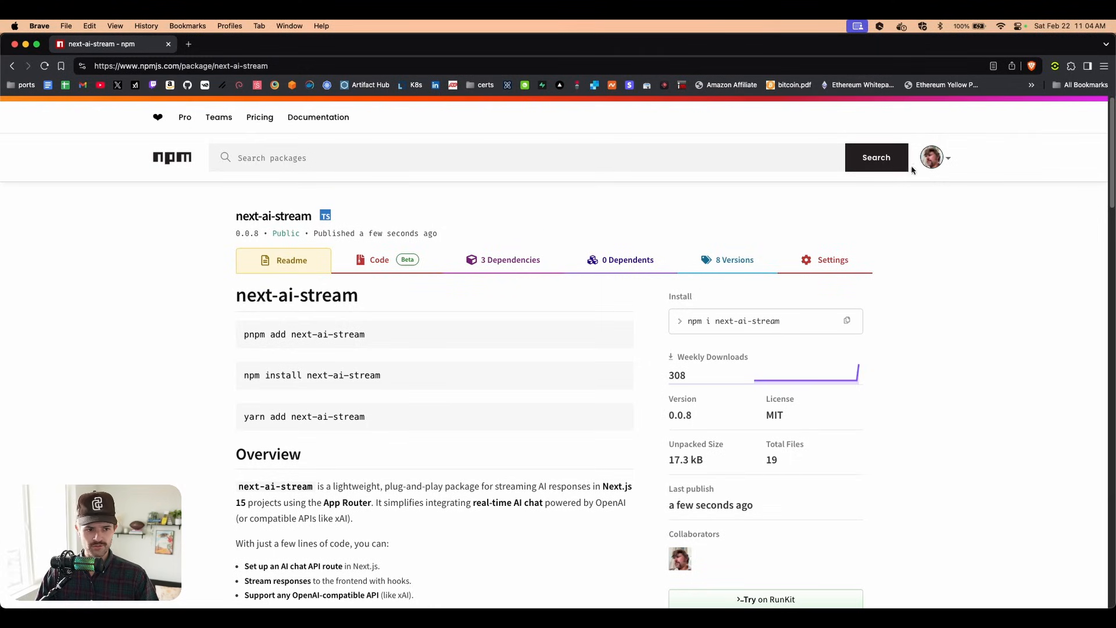
Step: Go from npm's account menu to Access Tokens and start a Classic Token, confirming the password
click(947, 158)
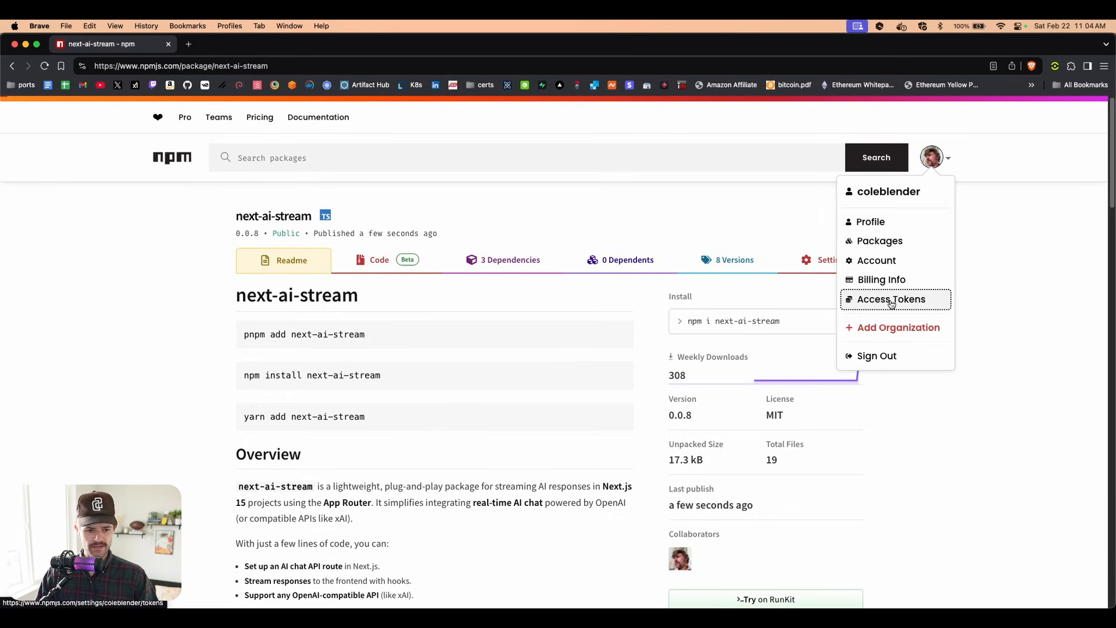
click(890, 298)
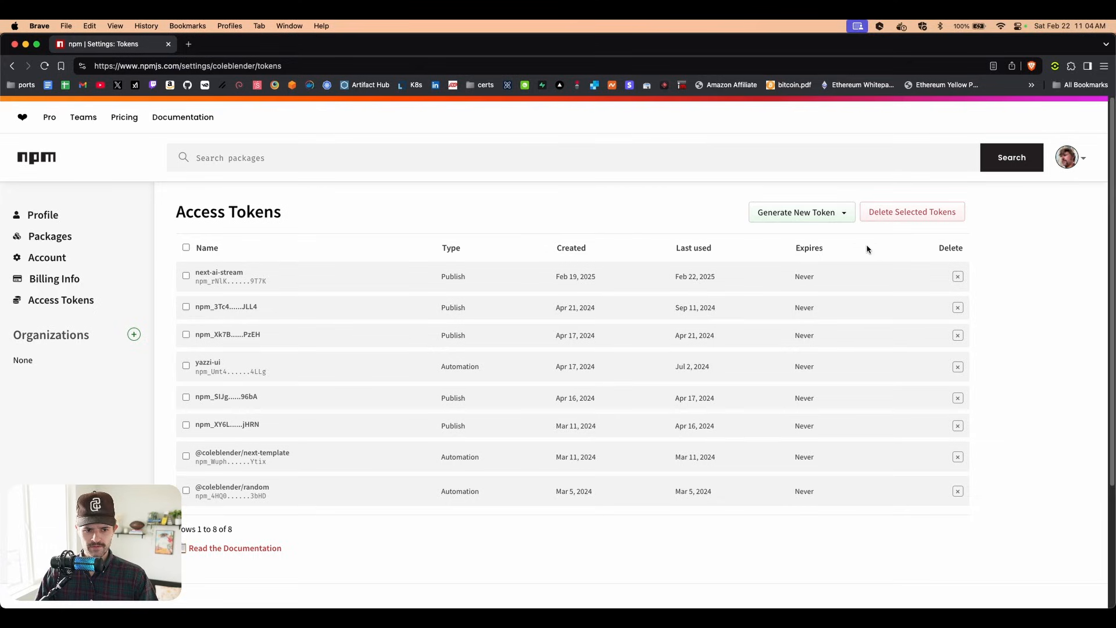
click(799, 213)
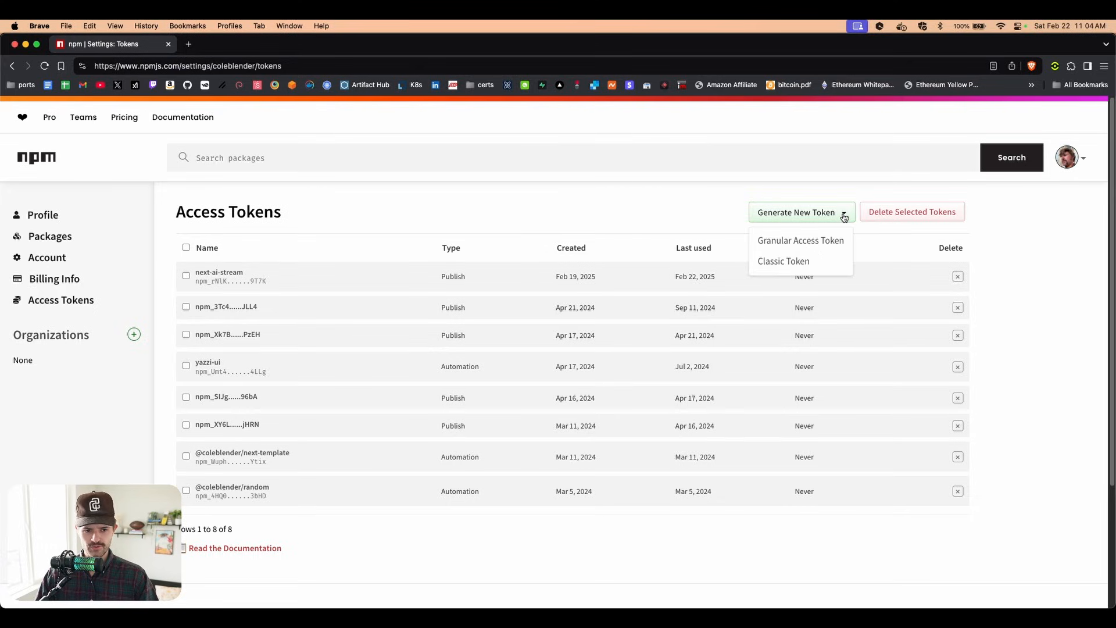
click(782, 261)
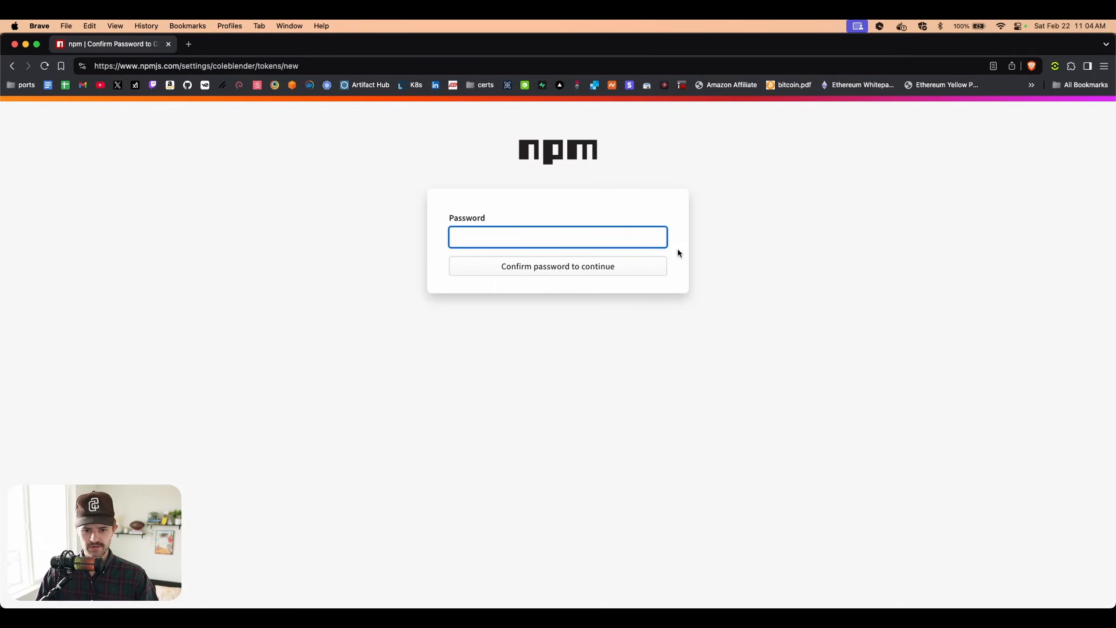
click(558, 265)
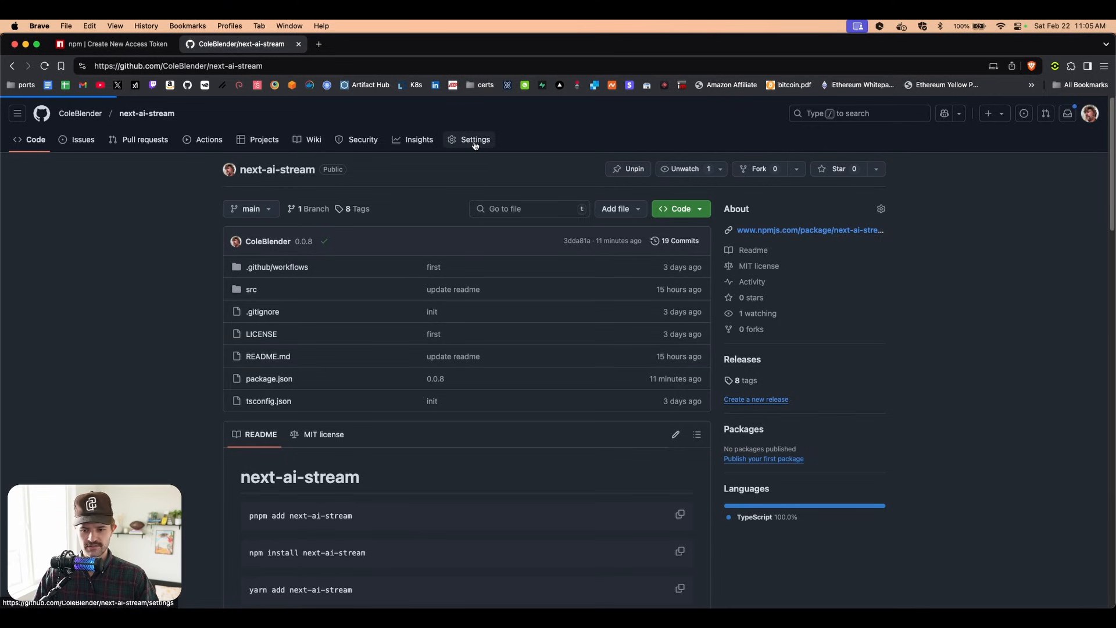
Step: Check the repository's Actions secrets settings, then open the next-ai-stream About details editor
click(475, 139)
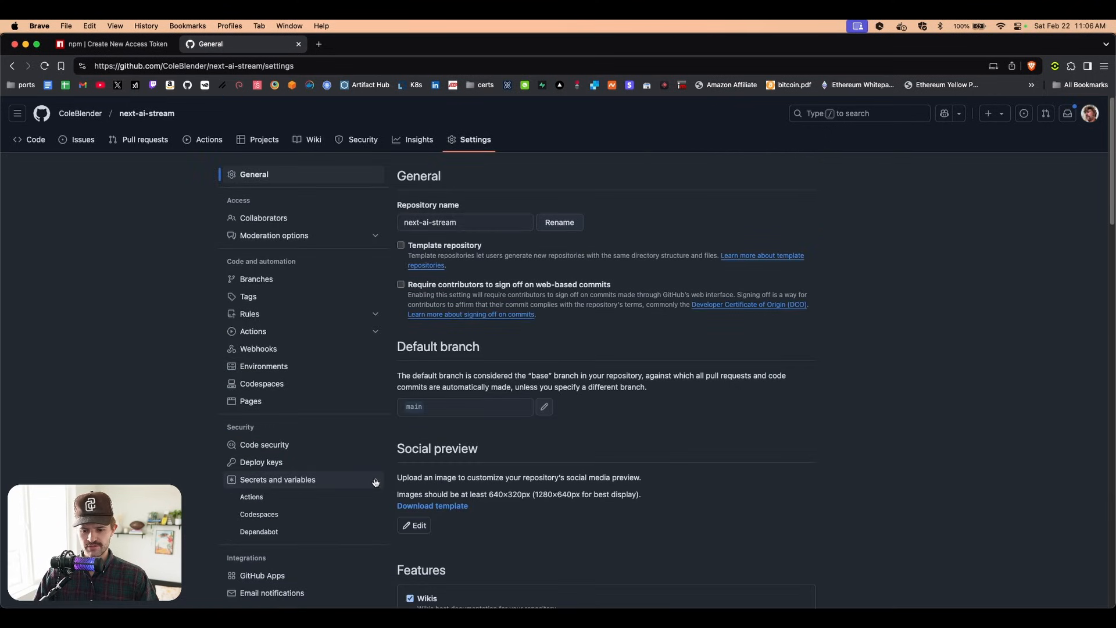
click(251, 495)
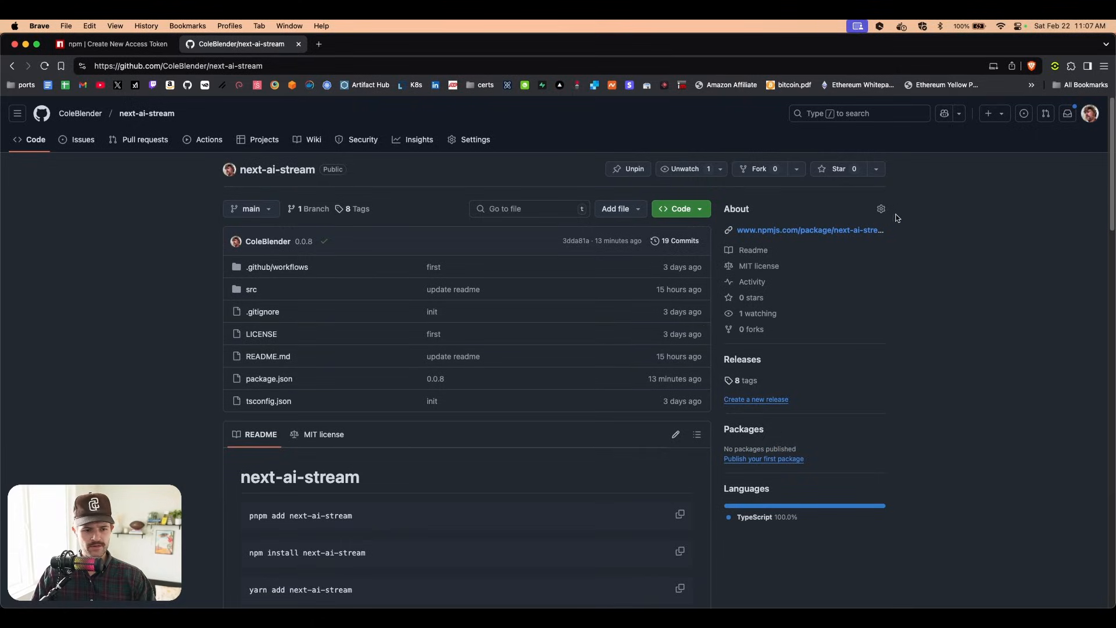
click(880, 209)
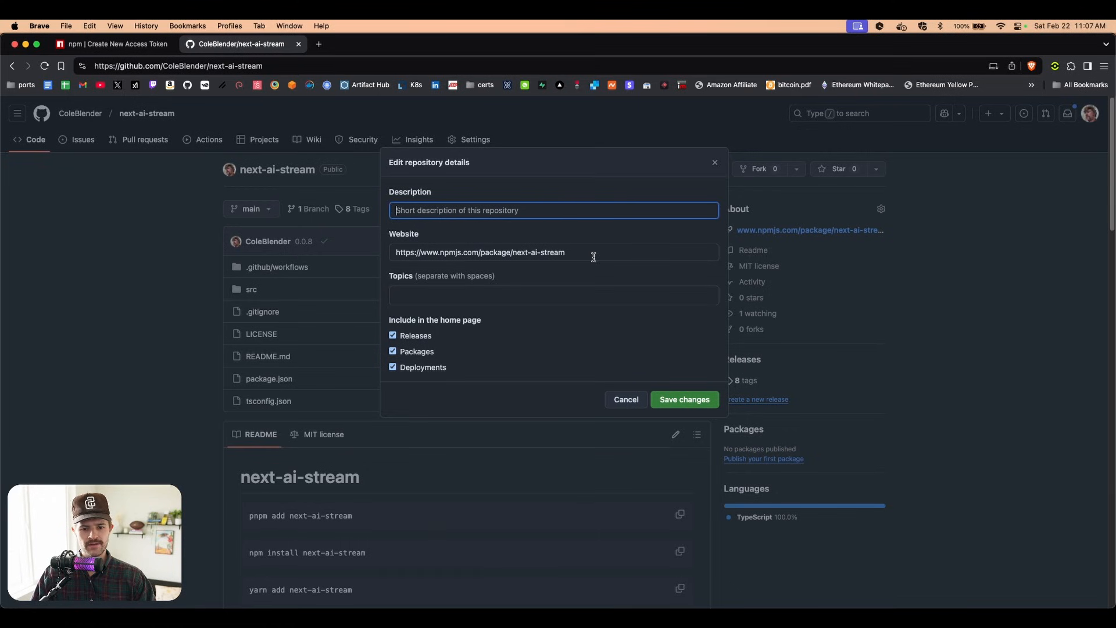